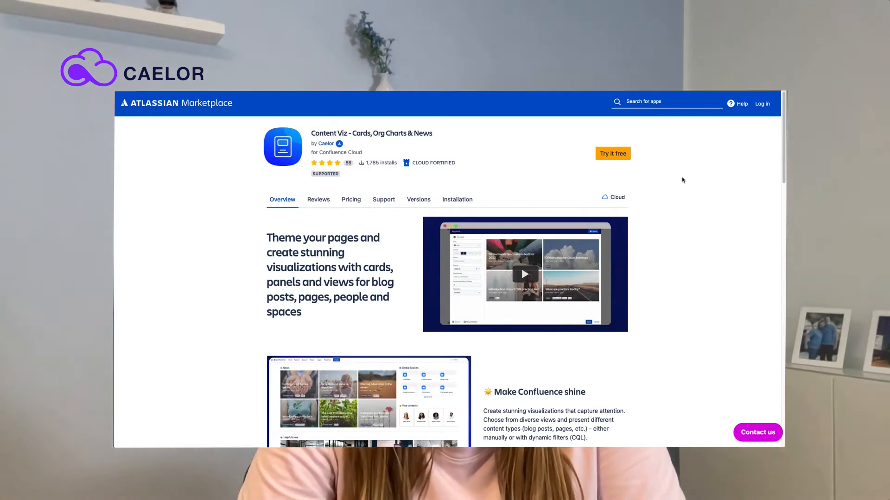
Step: Review the Content Viz Marketplace listing and enlarge its example org chart image
scroll("down", 3)
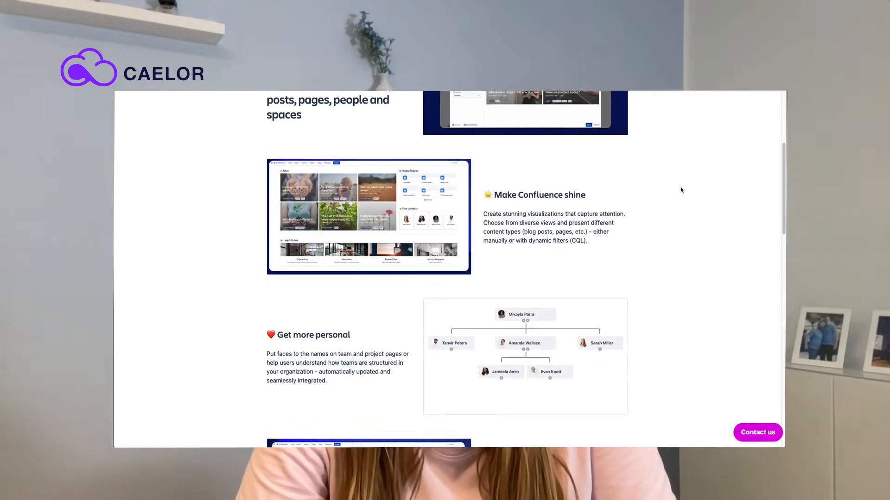
left_click(525, 356)
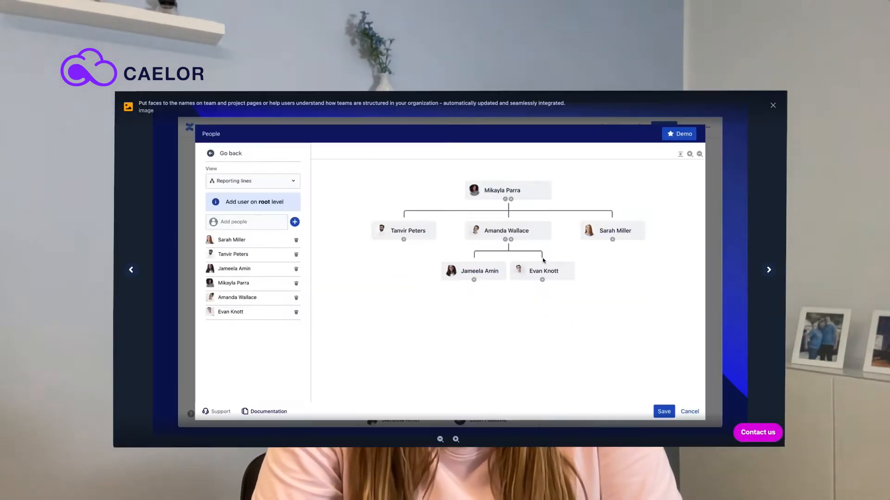
mouse_move(624, 295)
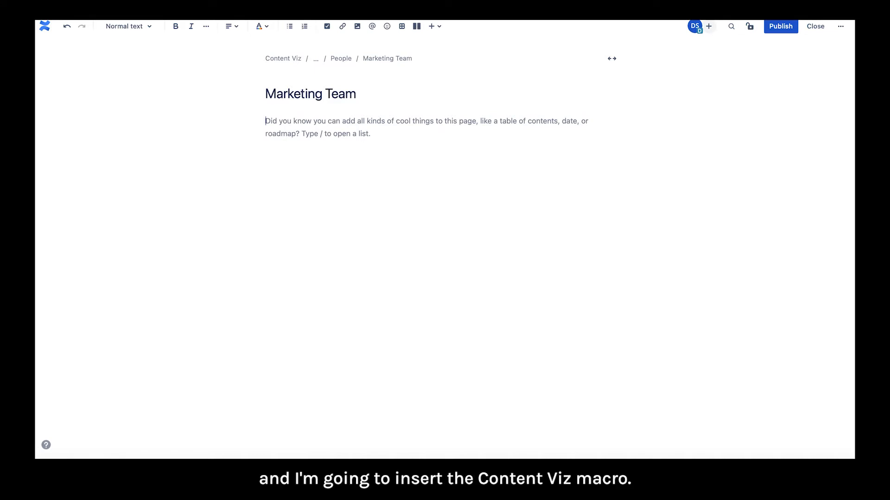
Step: Insert the Content Viz macro into the Marketing Team page via /conte
type("/conte")
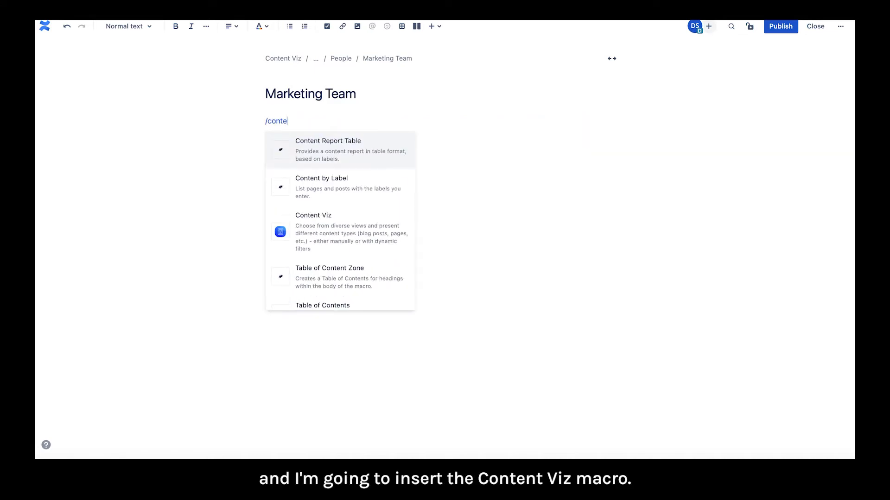
left_click(313, 232)
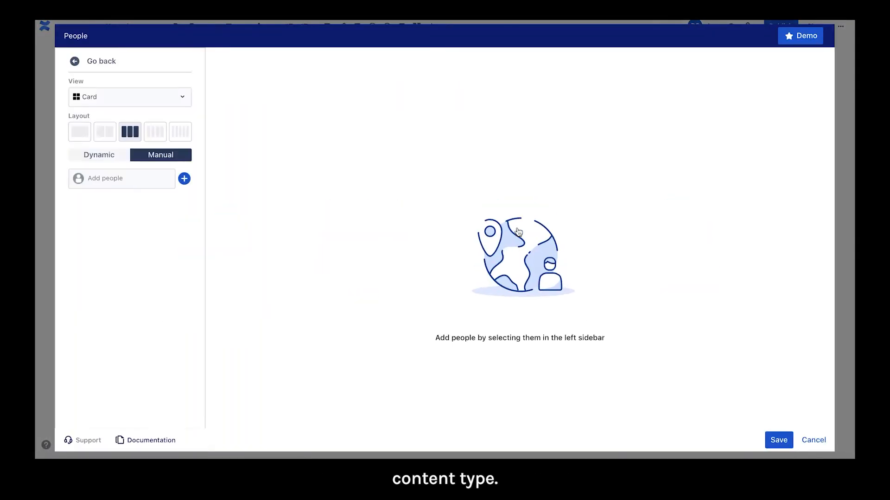
mouse_move(93, 158)
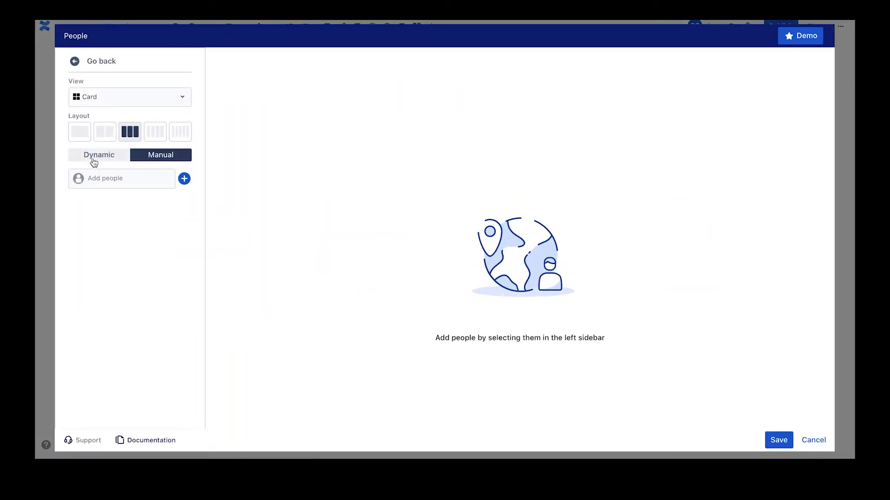
Step: Set the people source to Dynamic with the users-marketing group
left_click(99, 155)
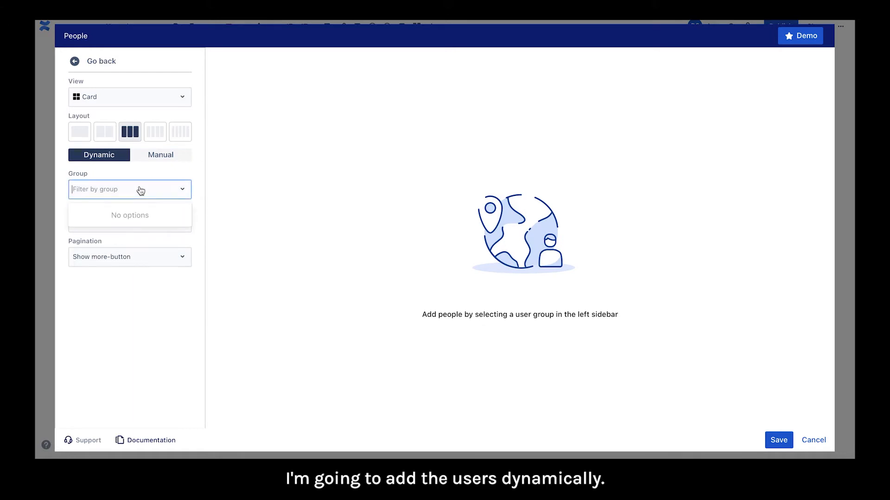
type("use")
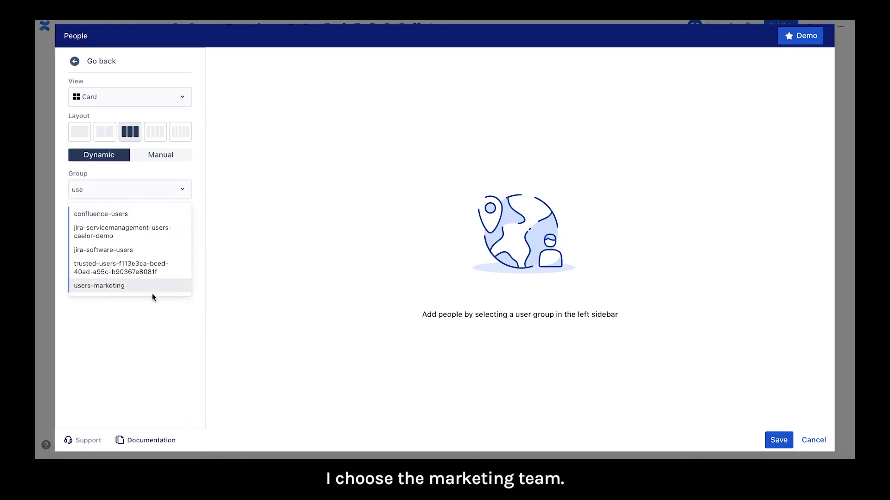
left_click(99, 285)
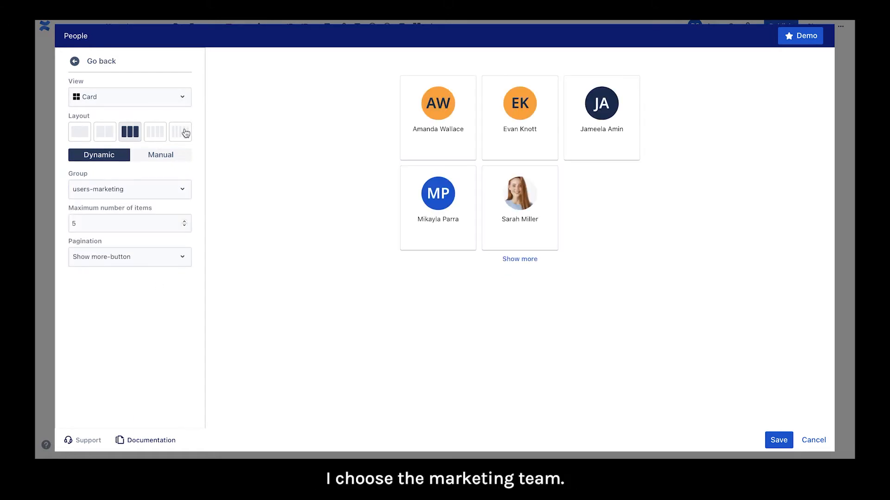
Step: Show people as a list, maximum 4, with Carousel pagination
left_click(129, 97)
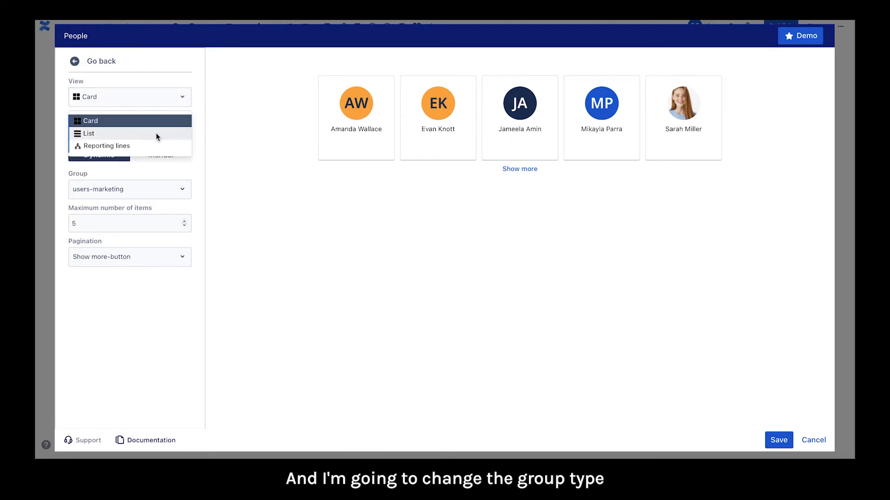
left_click(89, 133)
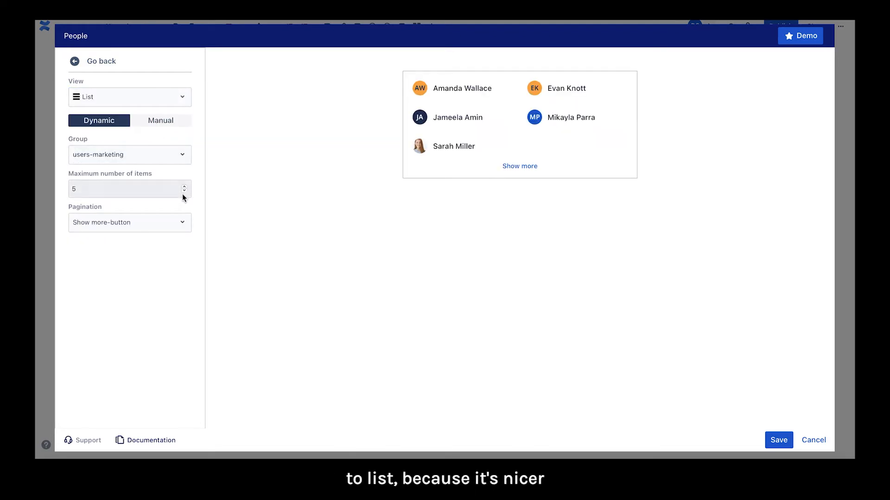
left_click(129, 221)
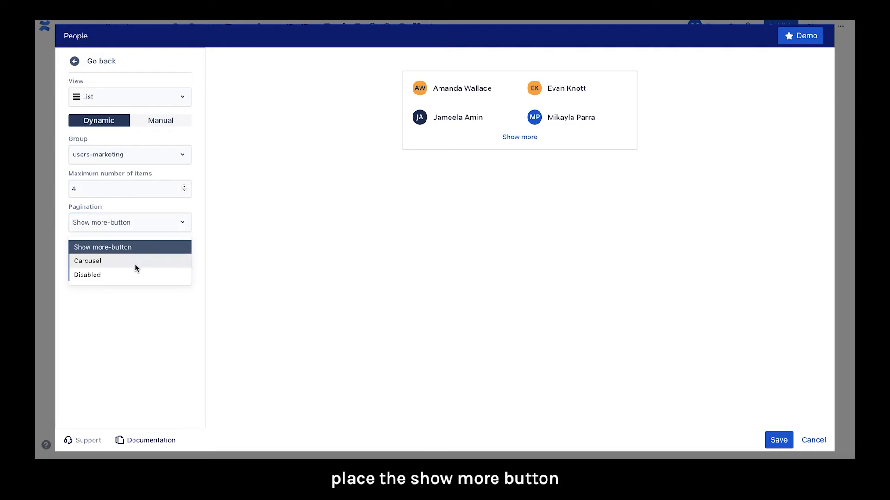
left_click(87, 262)
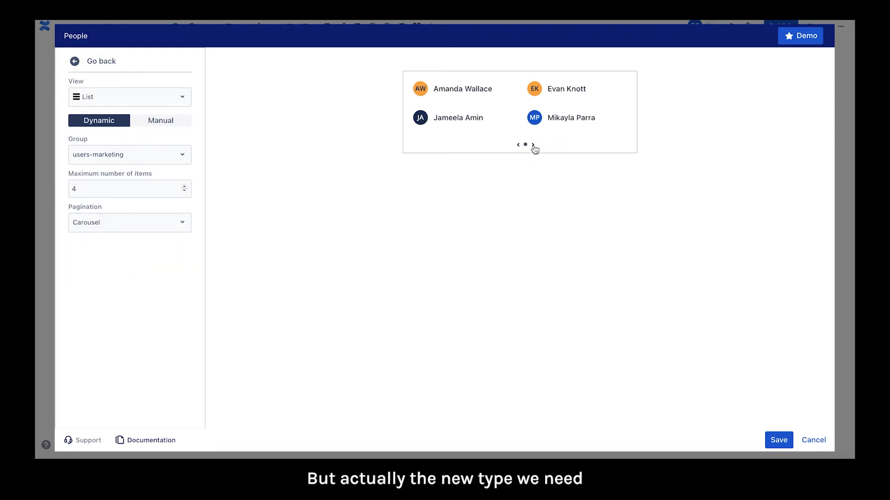
left_click(161, 120)
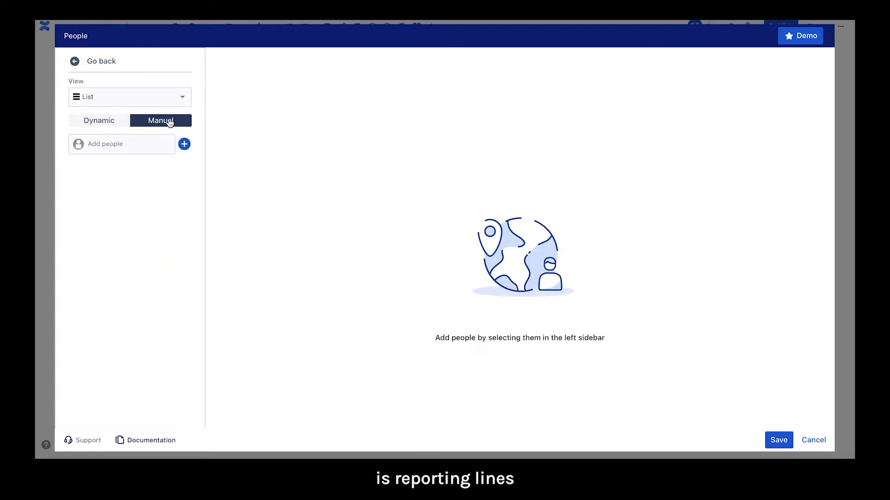
left_click(129, 96)
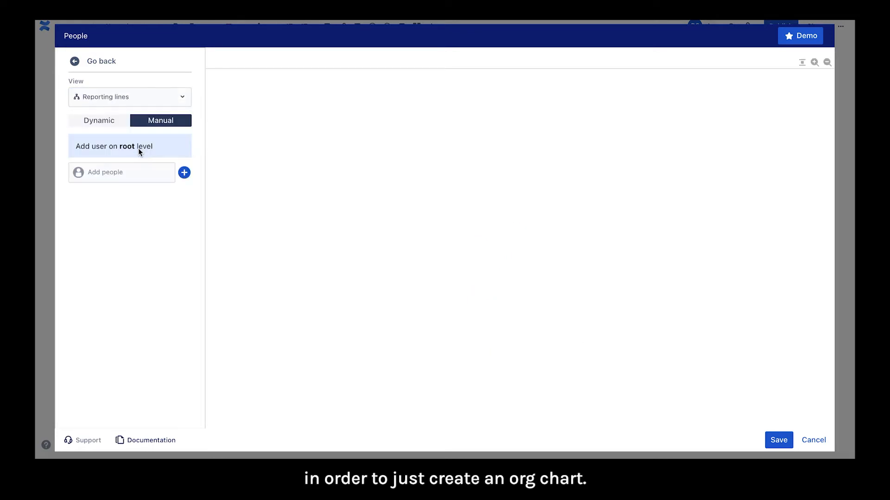
type("ta")
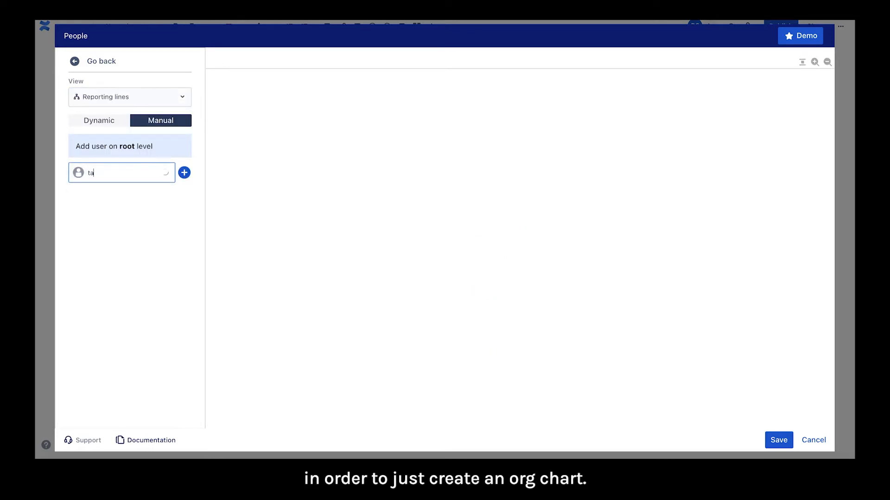
left_click(113, 172)
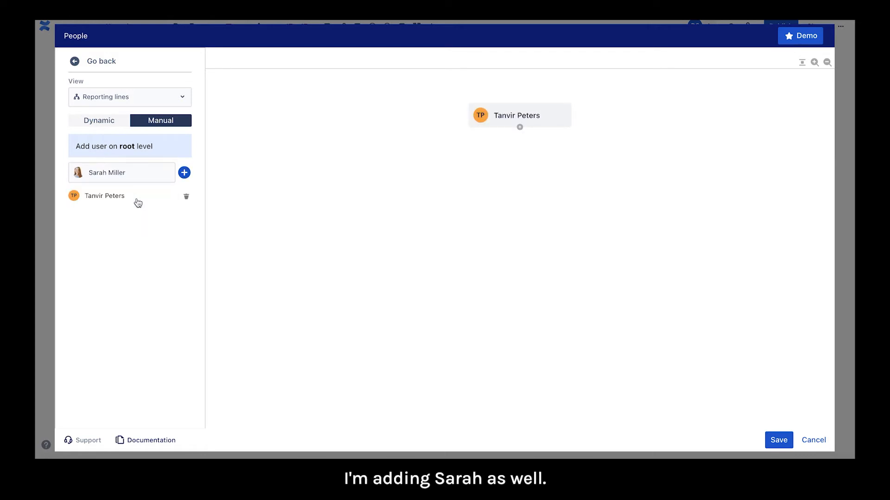
left_click(184, 172)
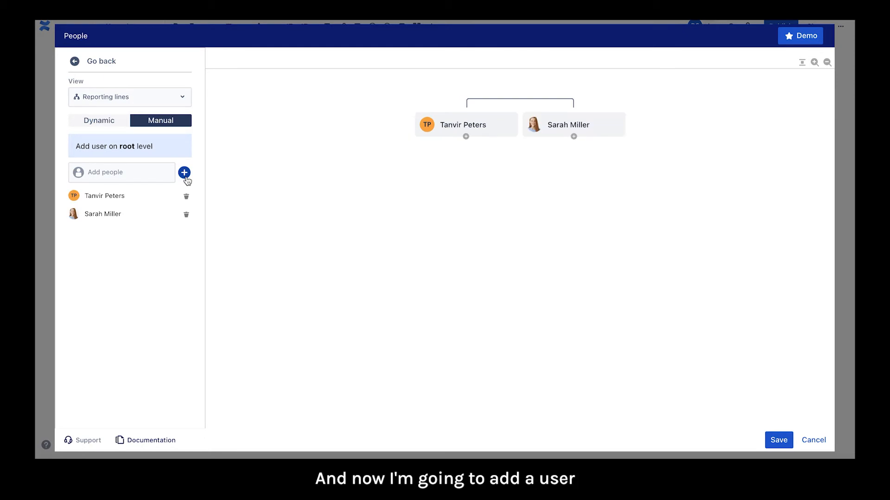
mouse_move(575, 140)
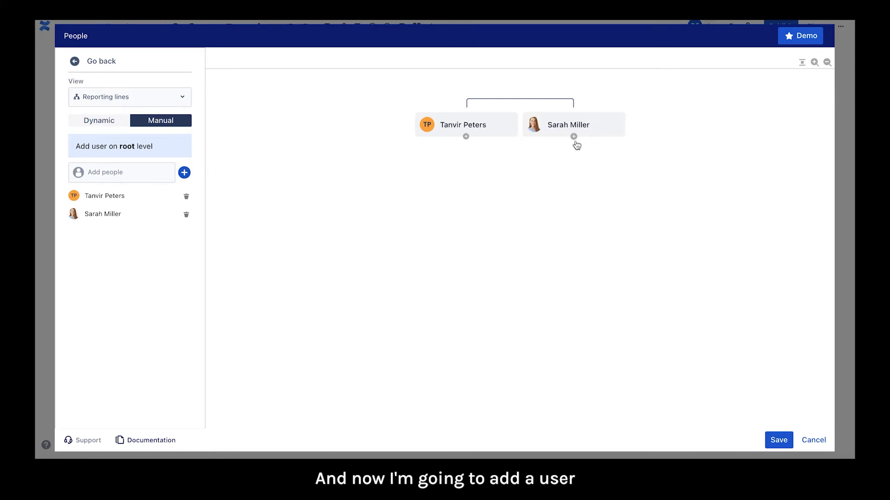
left_click(573, 137)
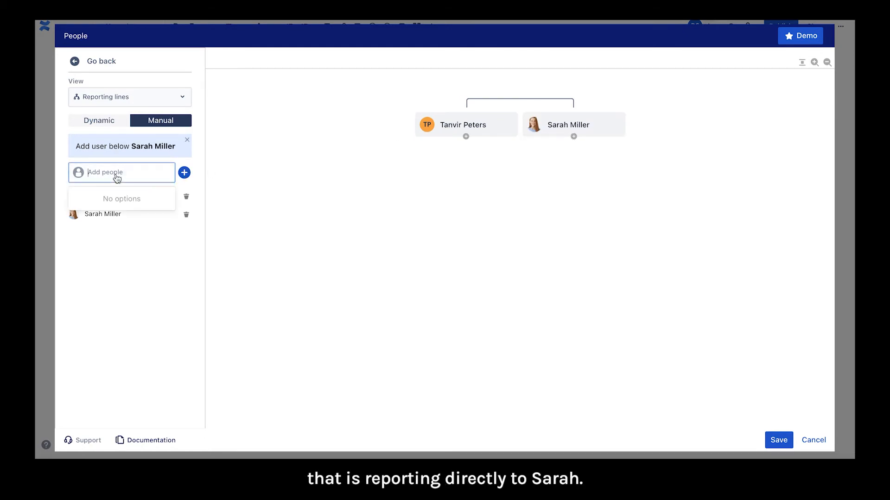
type("jam")
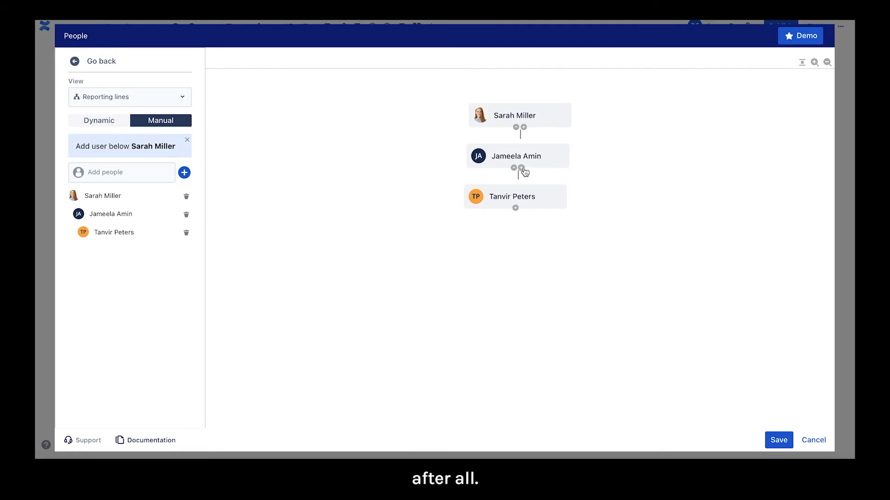
mouse_move(523, 130)
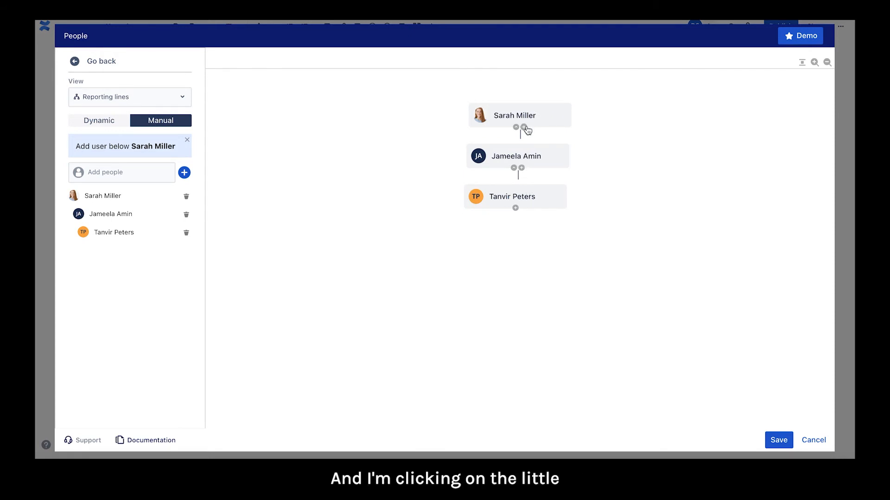
left_click(121, 173)
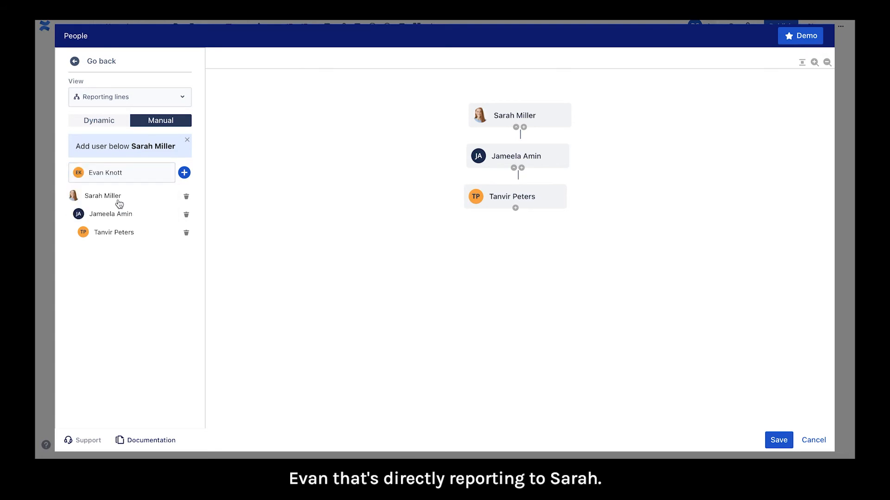
left_click(184, 173)
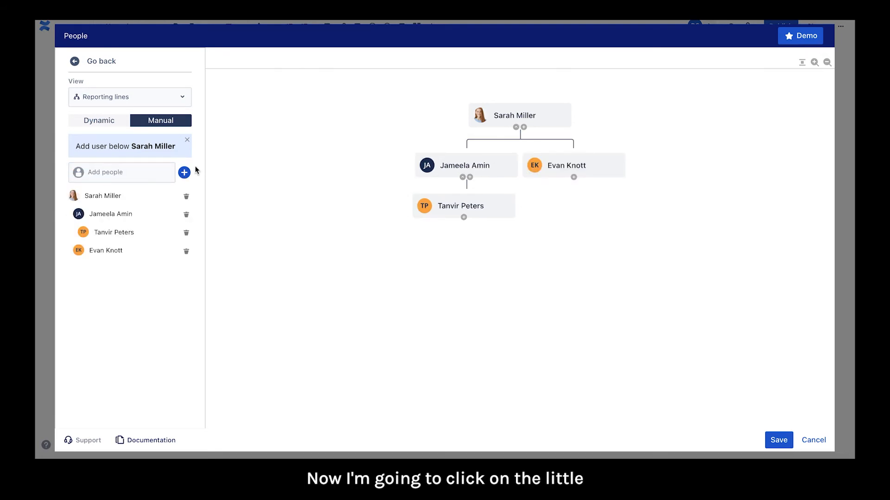
left_click(572, 177)
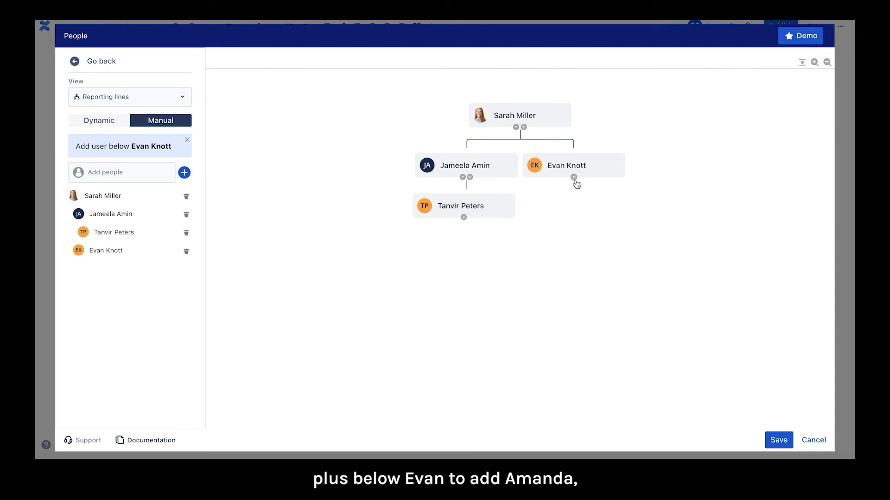
left_click(119, 172)
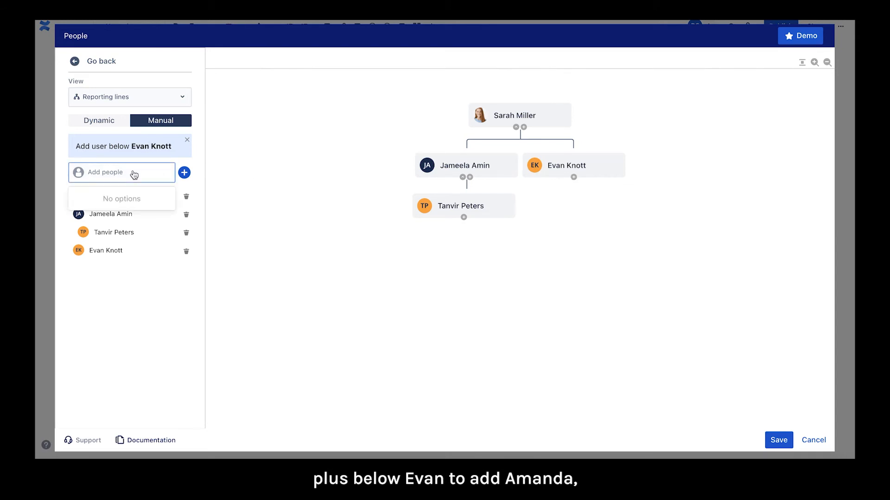
type("Amanda Wallace")
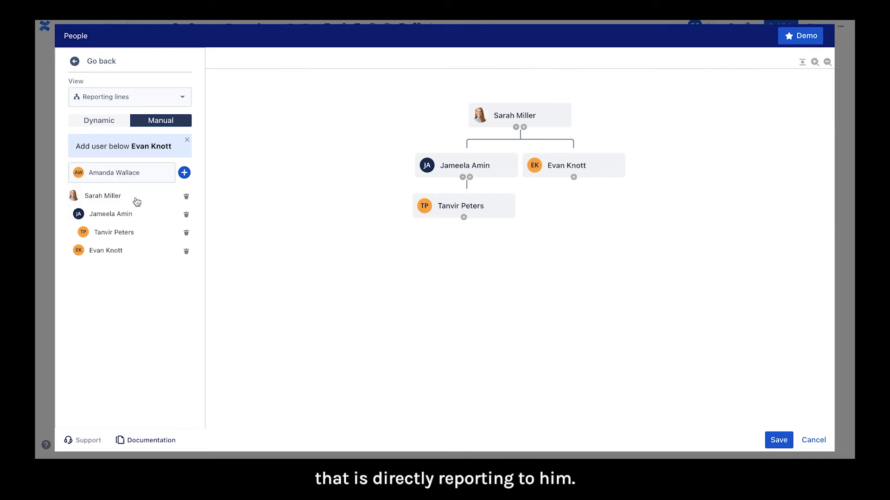
left_click(183, 172)
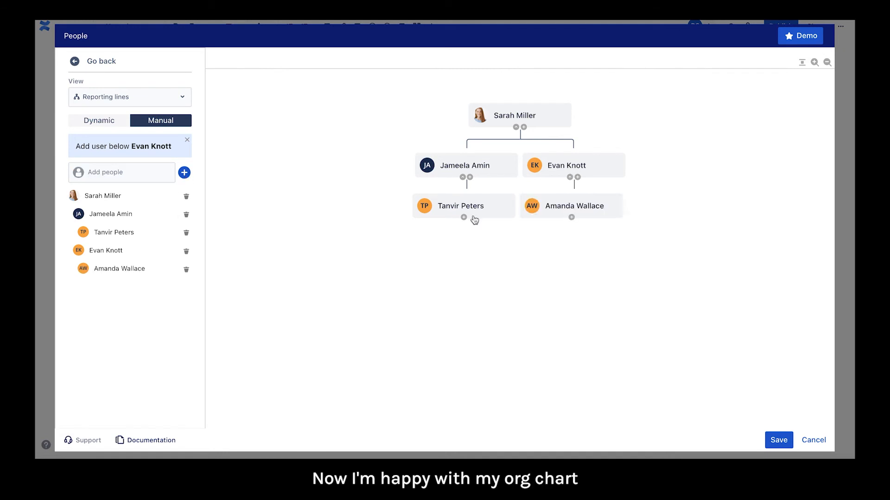
Step: Save the org chart to the page, widen it, and publish the Marketing Team page
left_click(778, 440)
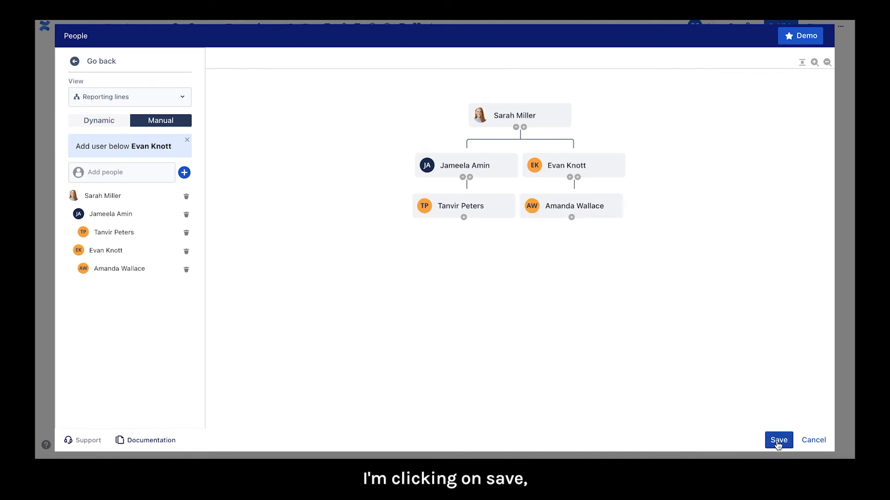
left_click(778, 439)
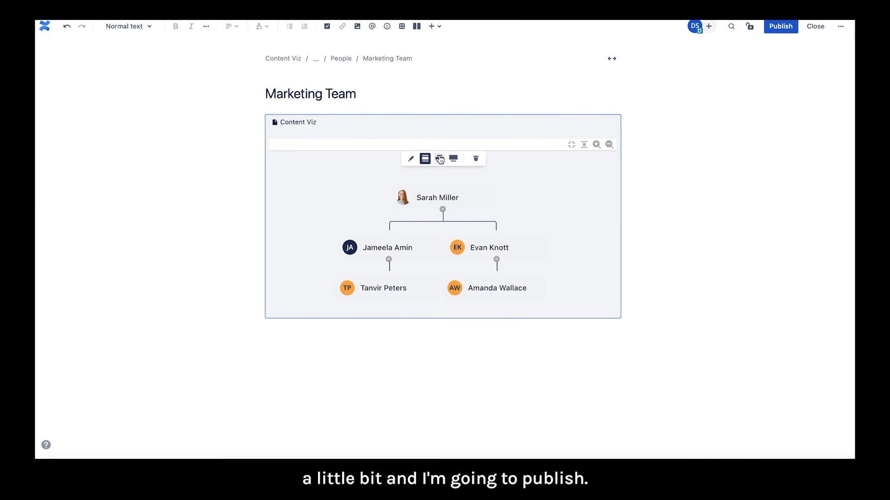
left_click(438, 158)
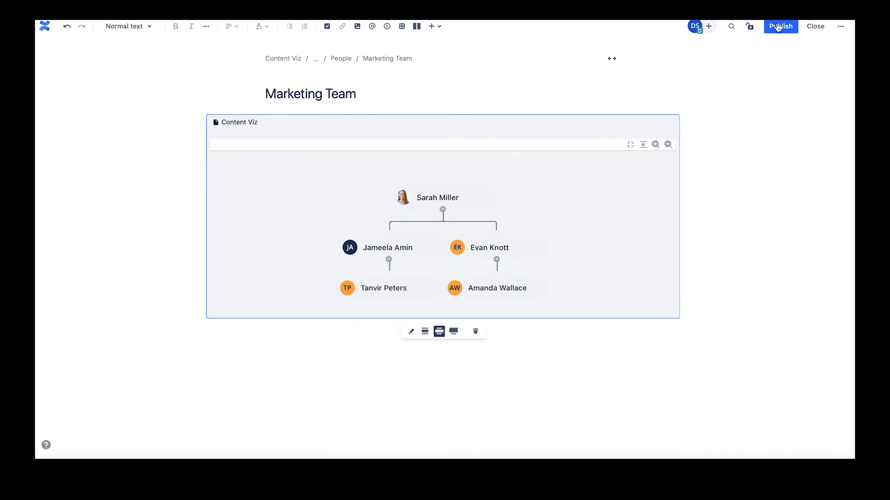
left_click(780, 26)
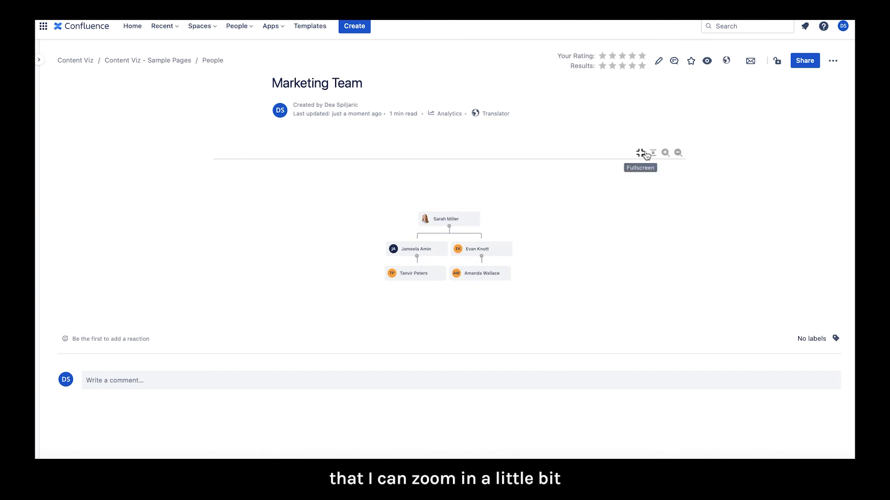
Step: Zoom in on the org chart on the published Marketing Team page
left_click(666, 153)
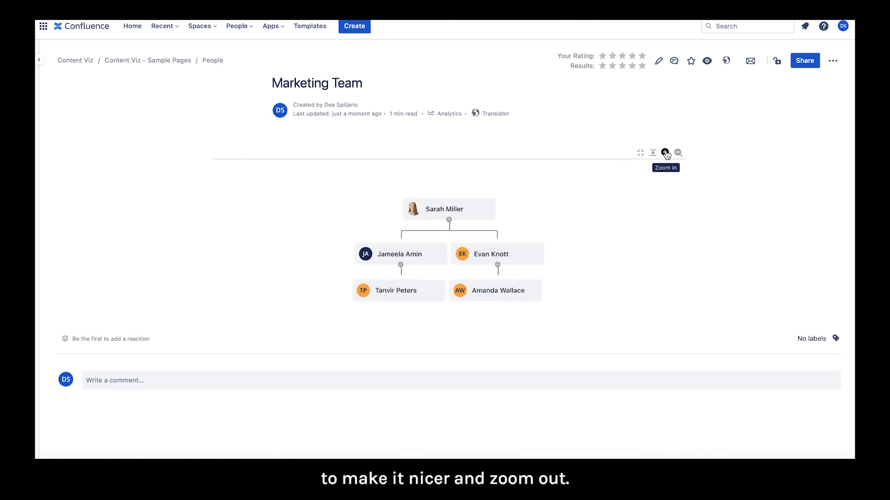
mouse_move(679, 153)
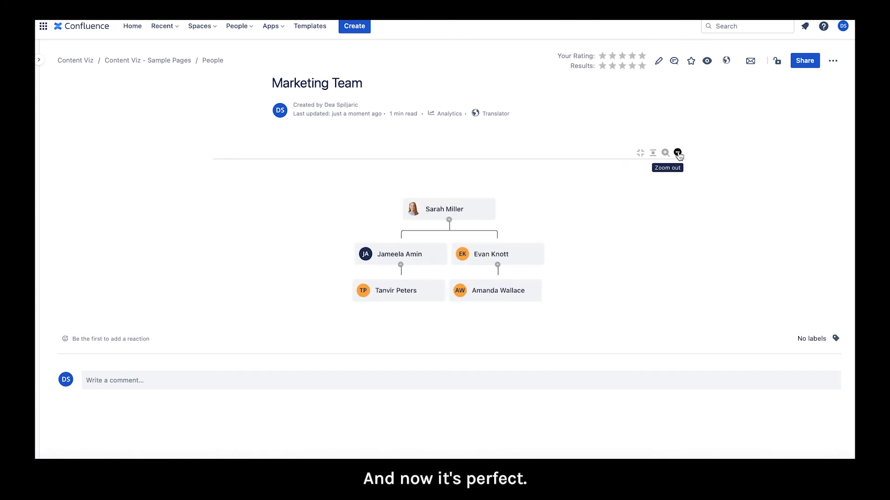